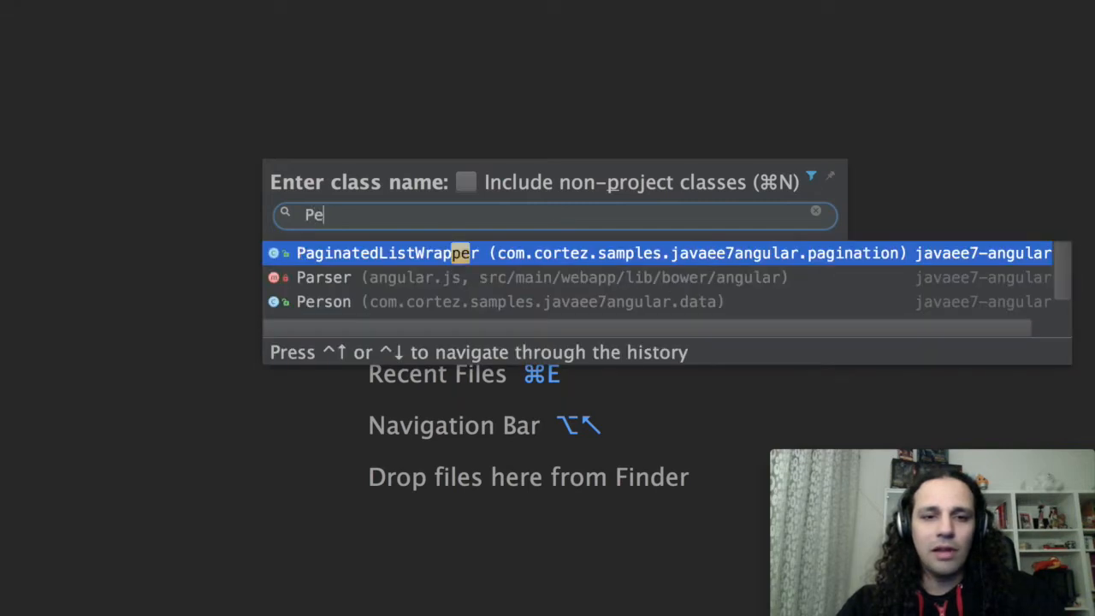
# Open the PersonResource class via class search, then search project files by name
pyautogui.click(323, 301)
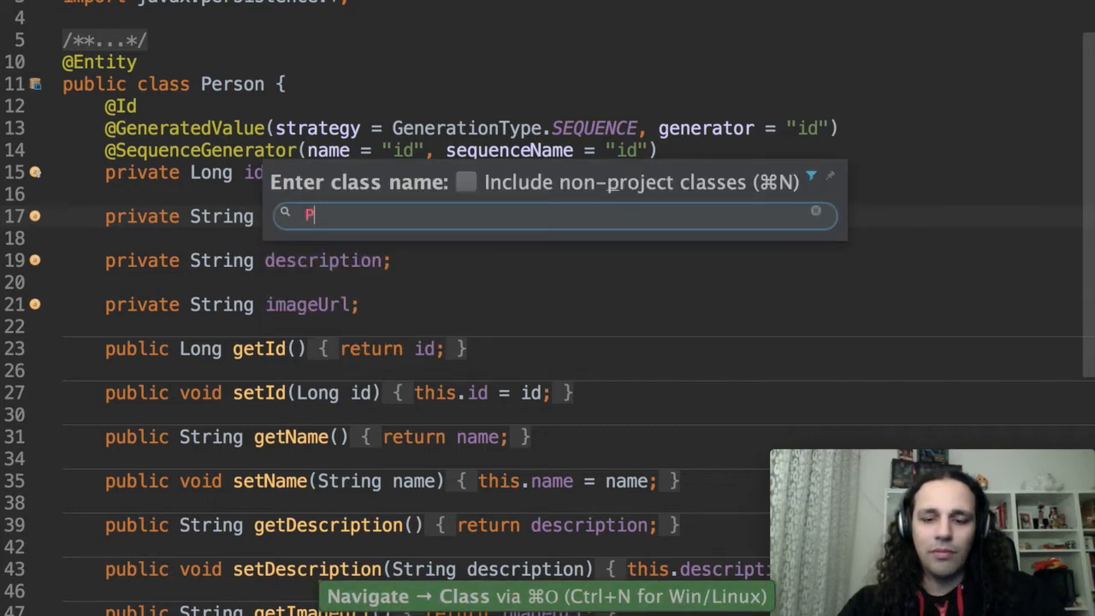
pyautogui.write('erRe')
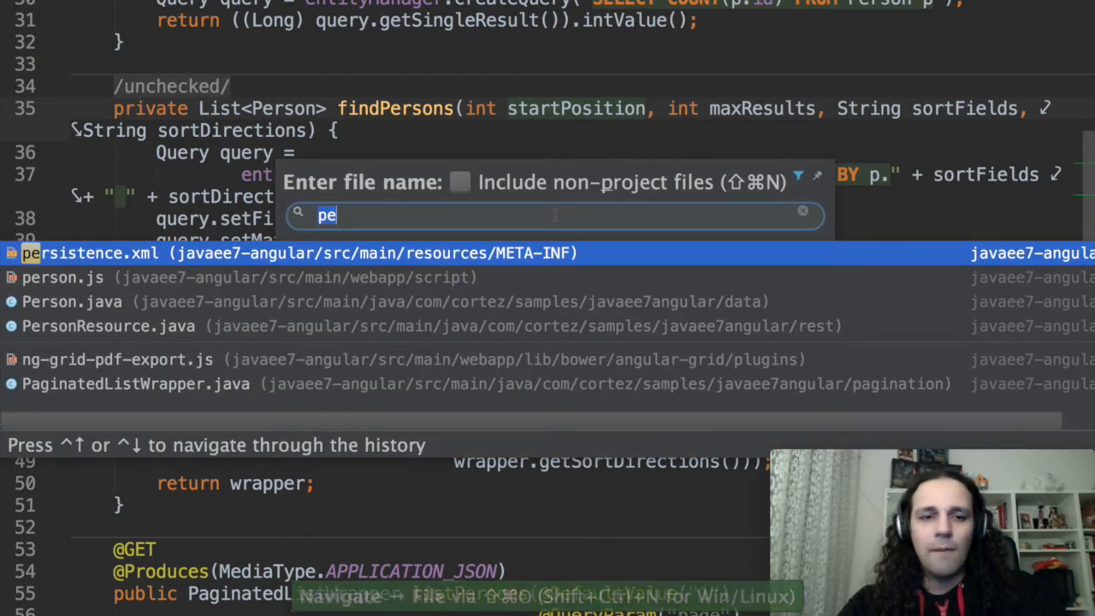
# Close the file-name search and return to the findPersons method in the editor
pyautogui.press('Escape')
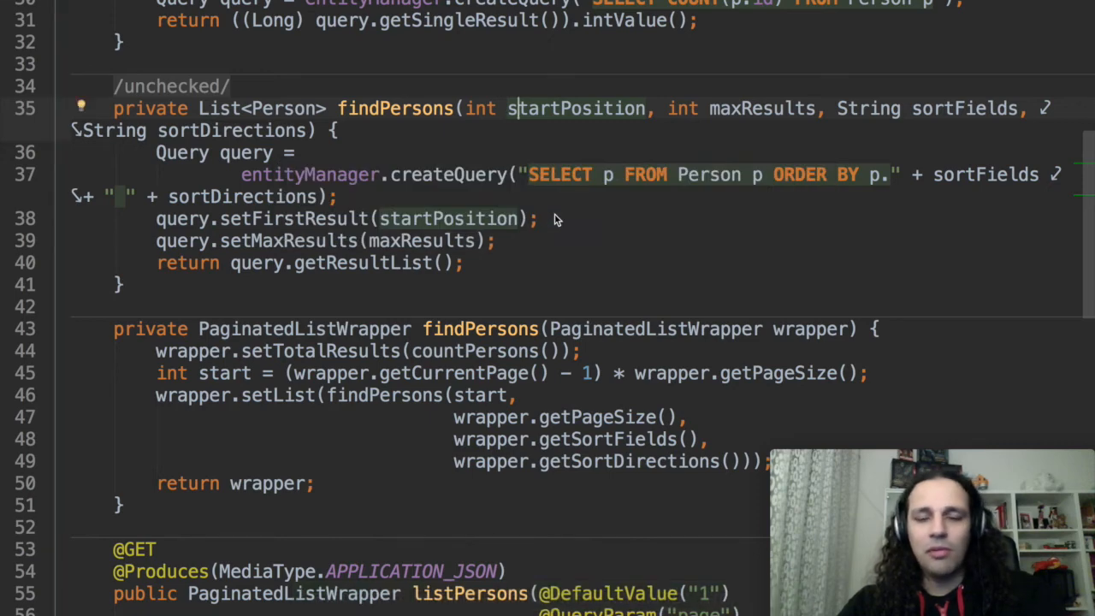
pyautogui.press('shift shift')
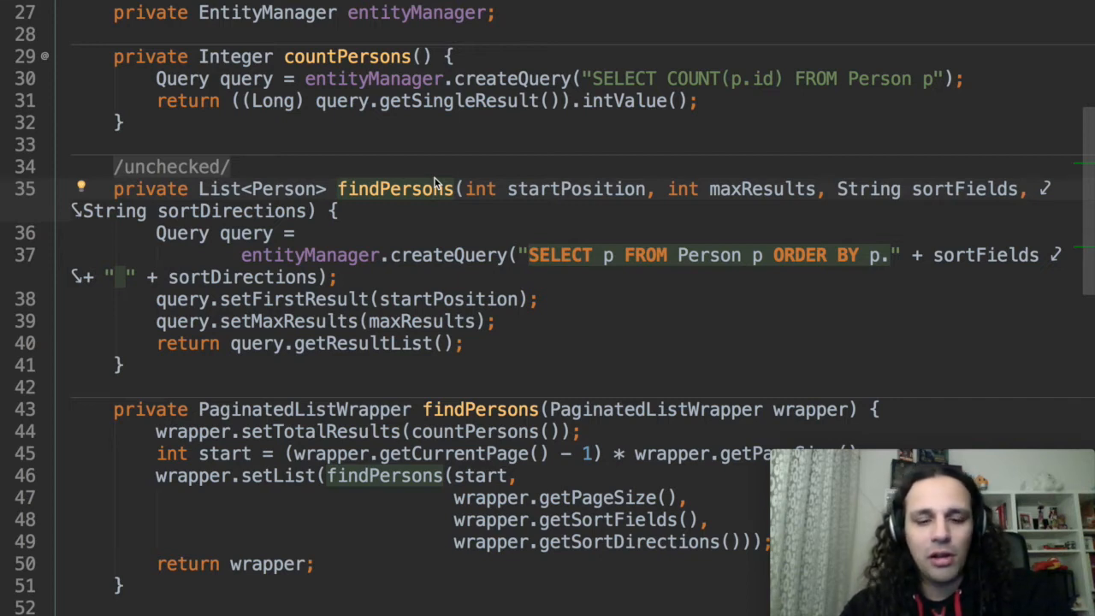
pyautogui.press('cmd+F12')
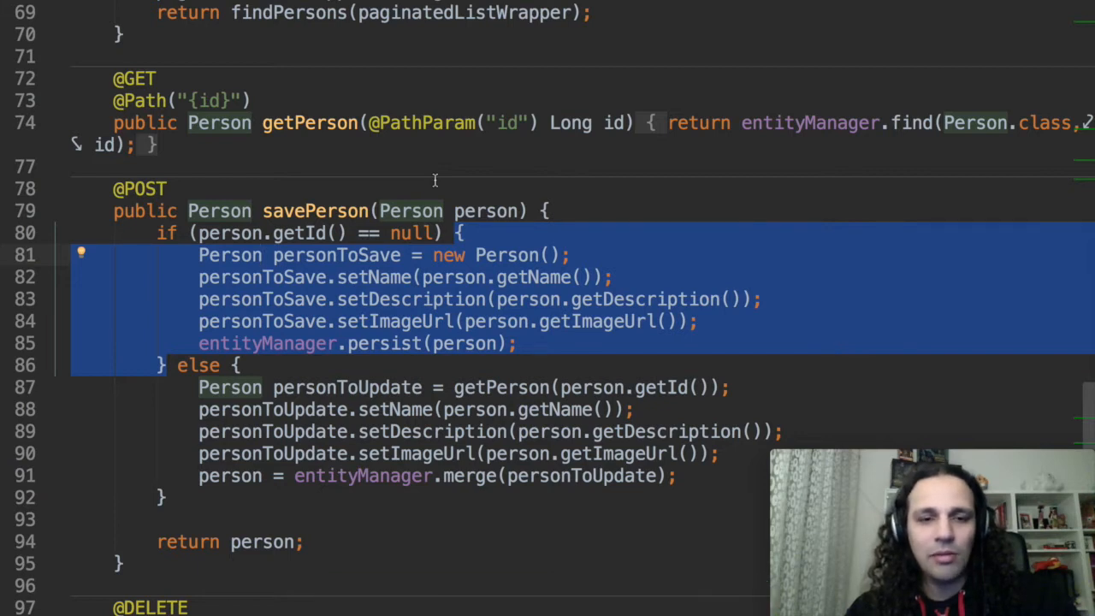
# Extend the selection over the new-person if block in savePerson to copy it
pyautogui.press('ctrl+w')
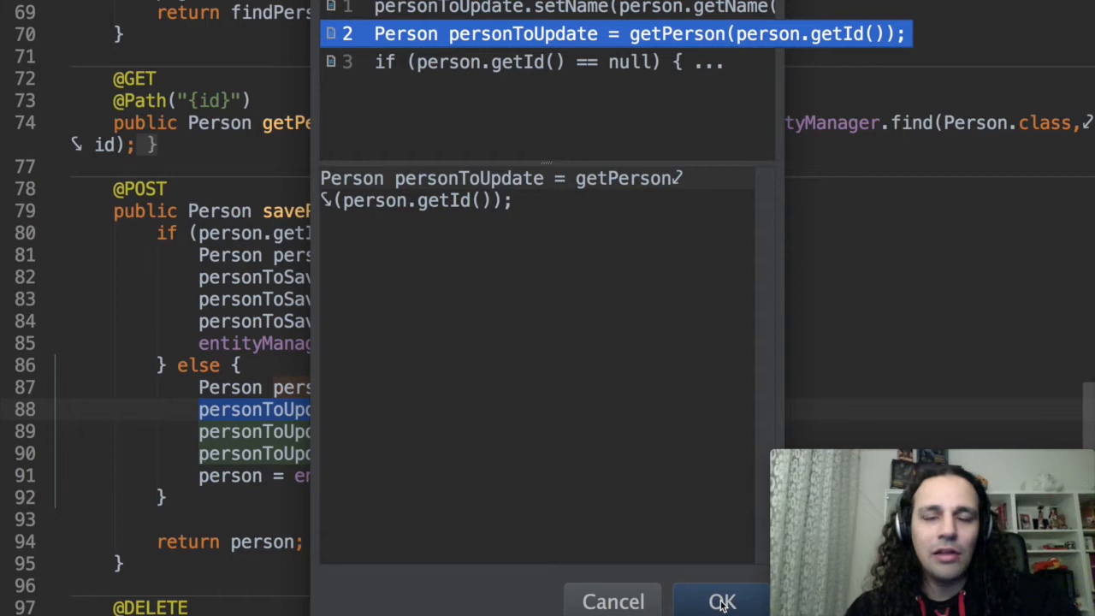
# Paste the personToUpdate lookup line twice into savePerson and show the member outline
pyautogui.click(727, 600)
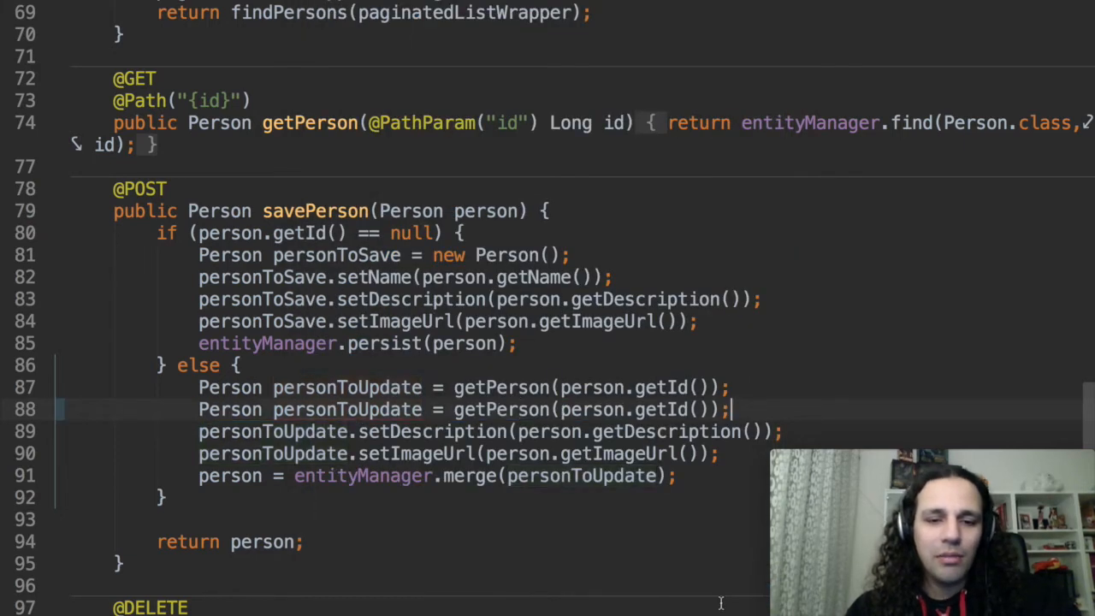
pyautogui.press('cmd+v')
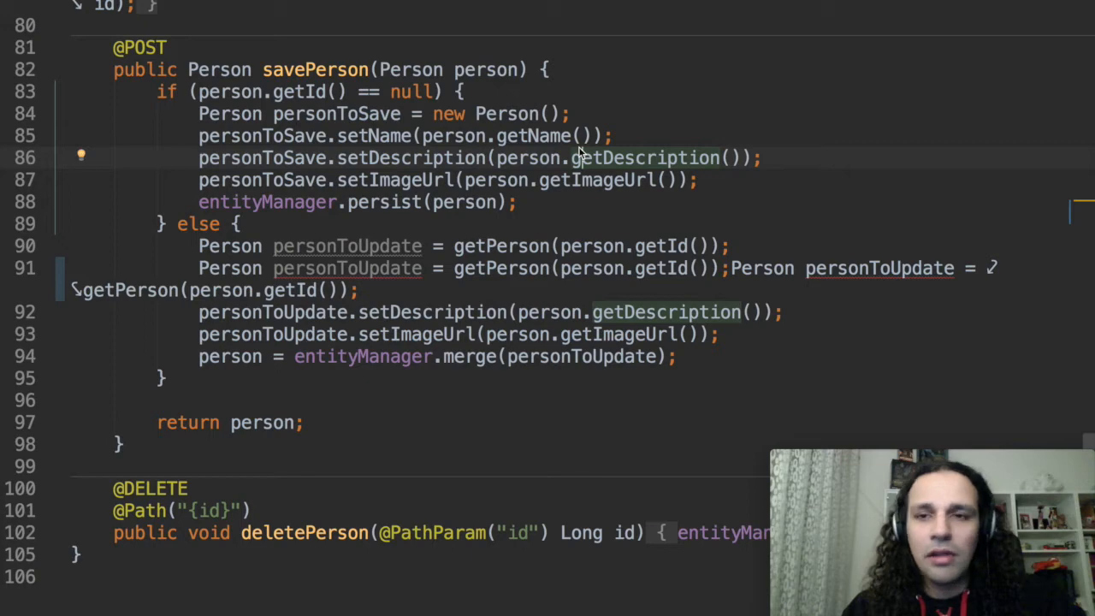
pyautogui.press('cmd+f12')
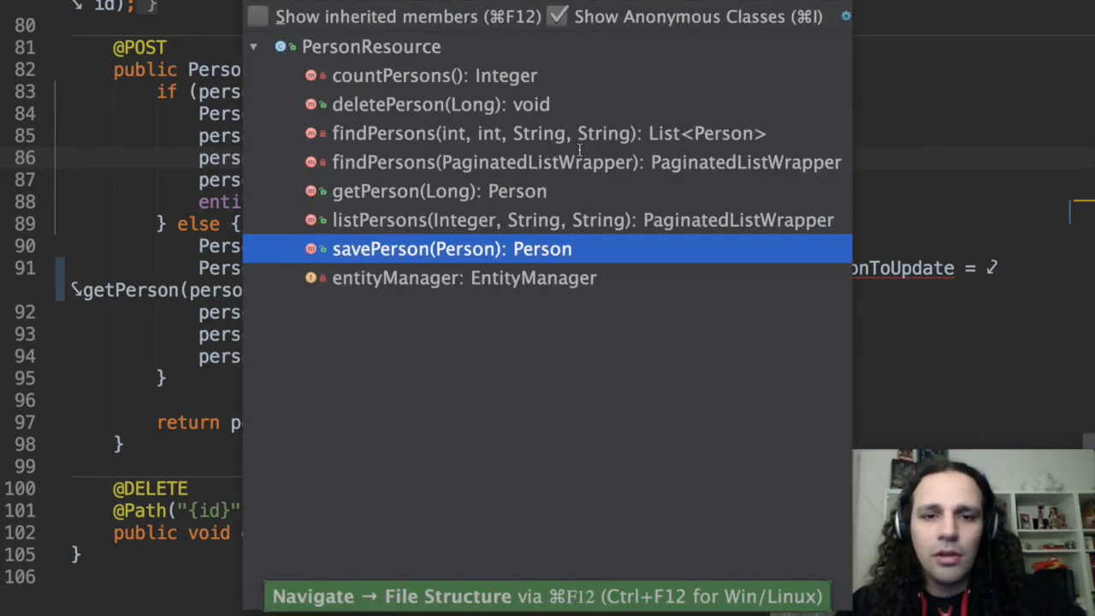
# Jump to findPersons(int, int, String, String) and start editing below the resultList declaration
pyautogui.click(522, 134)
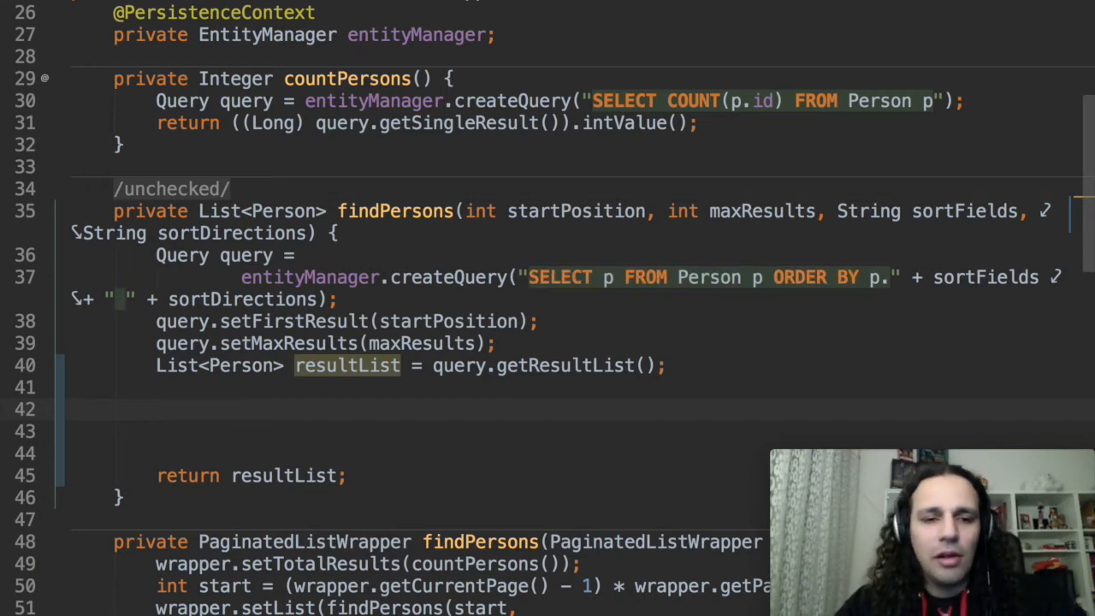
pyautogui.click(157, 407)
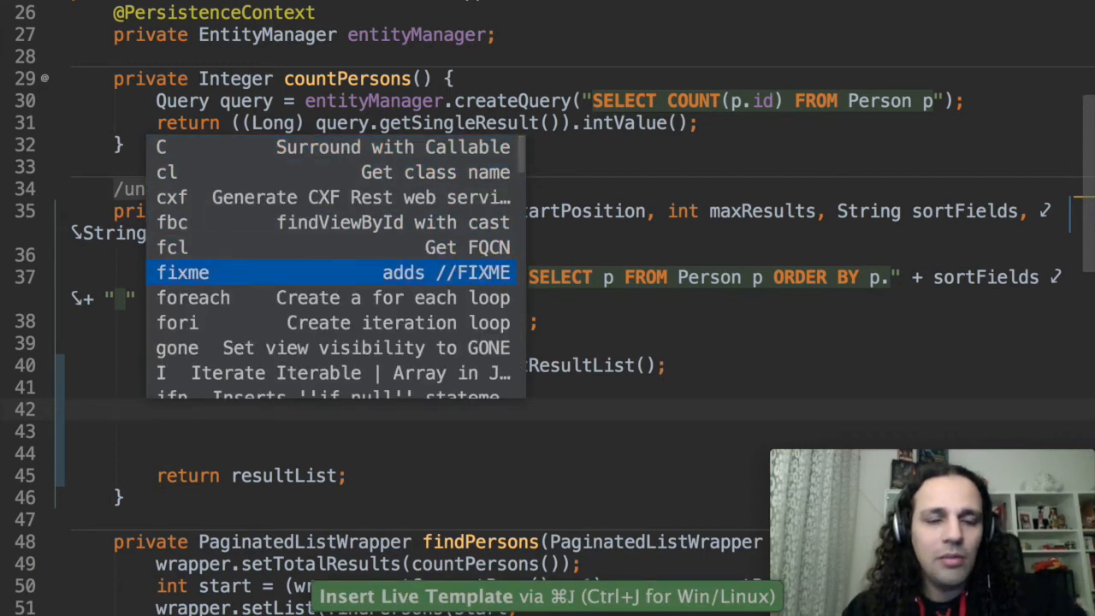
# Insert a foreach loop over resultList and a soutv template printing "person = " with each person
pyautogui.press('Down')
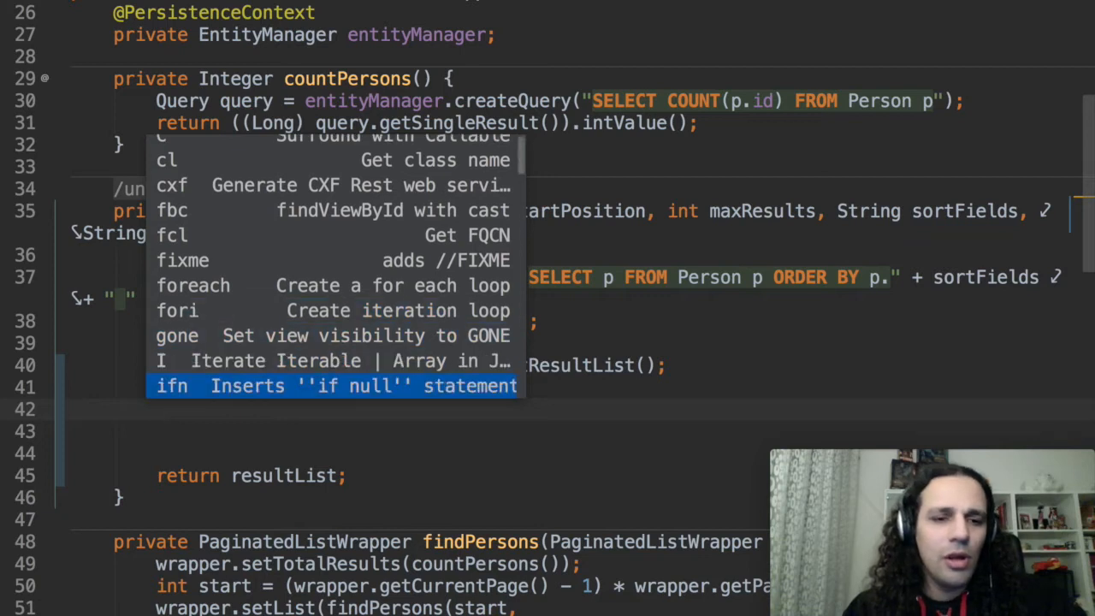
pyautogui.scroll(-3)
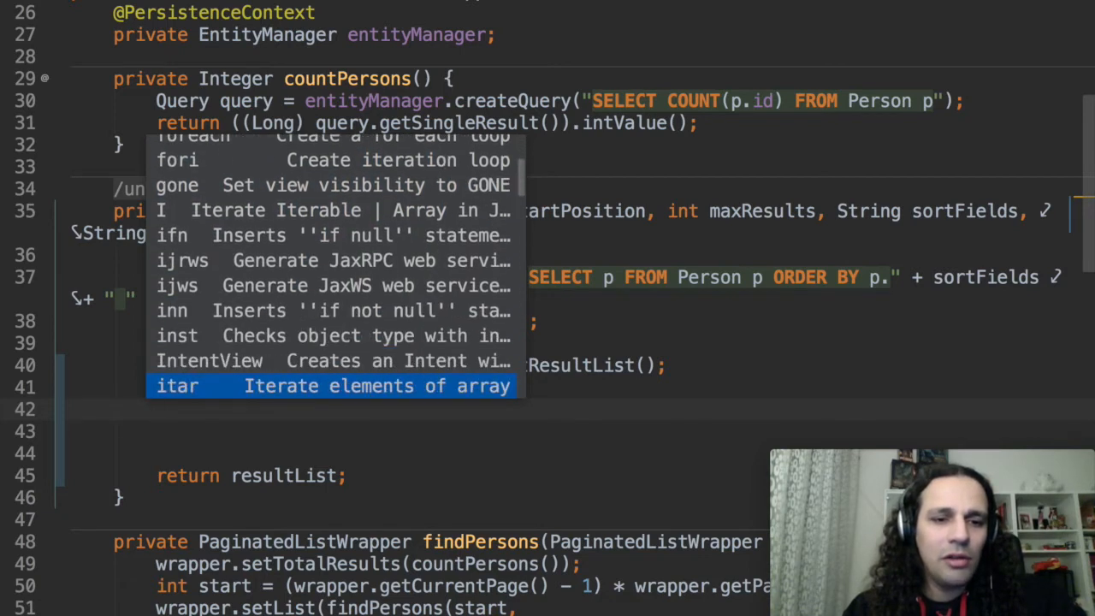
pyautogui.press('Down')
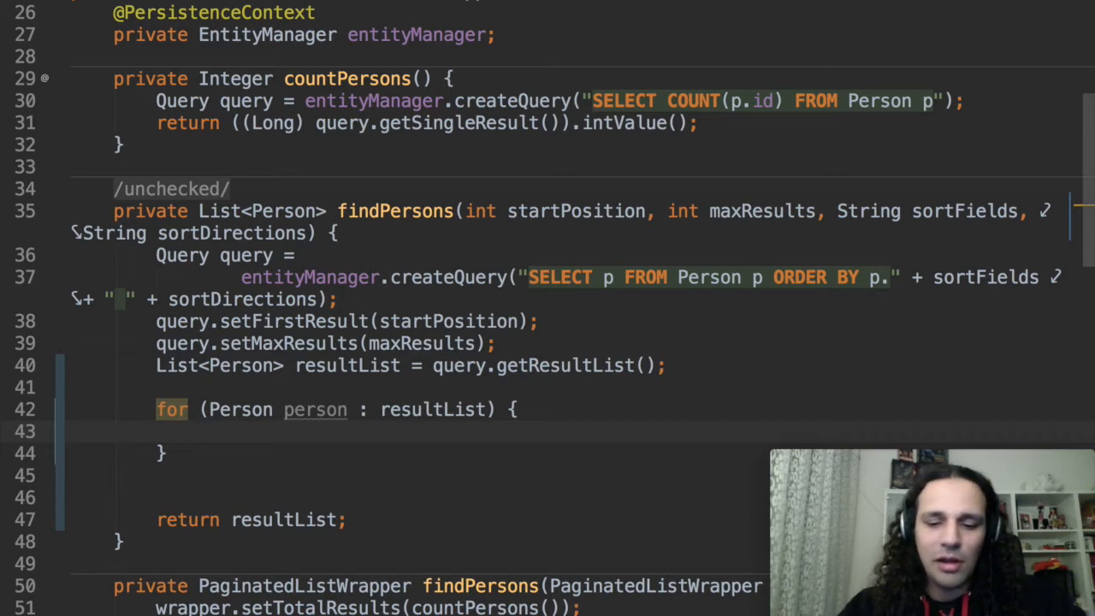
pyautogui.press('ctrl+j')
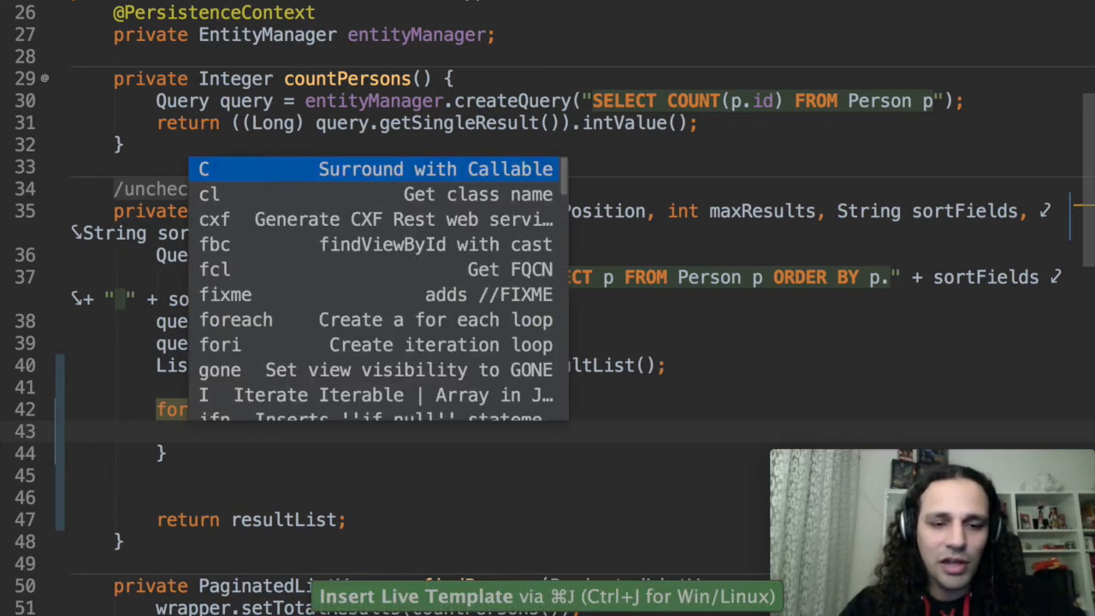
pyautogui.write('sys')
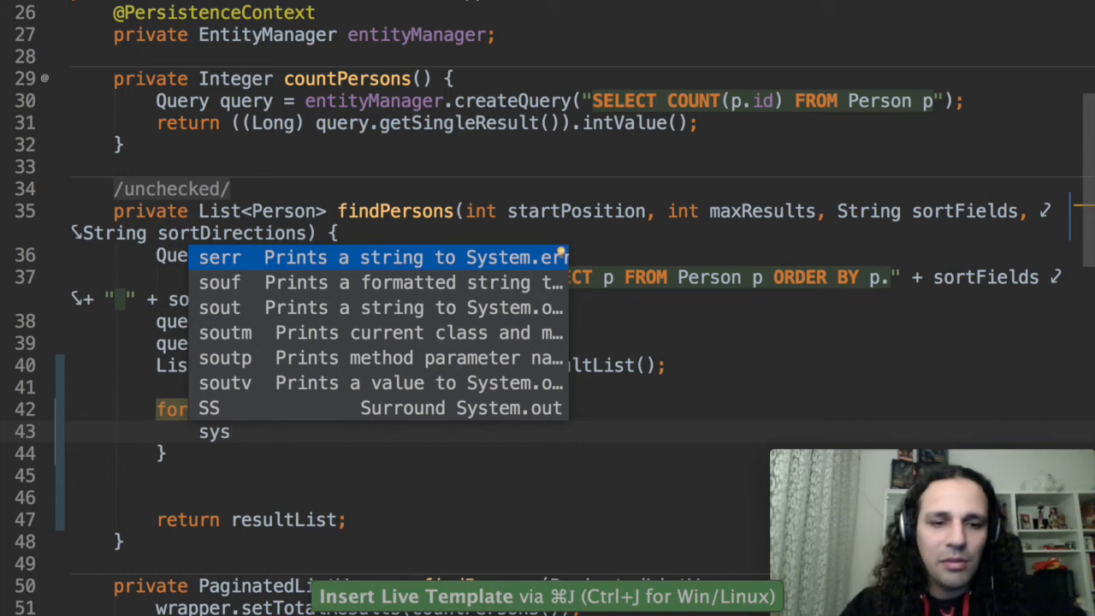
pyautogui.press('Down')
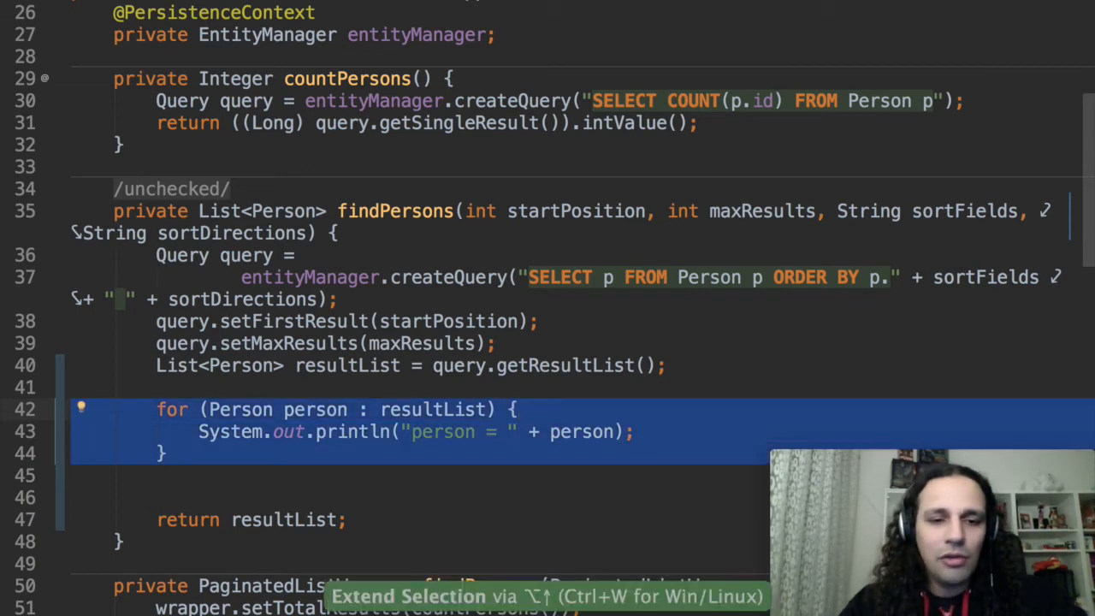
# Replace the loop using resultList.for and person.sout postfix templates to print each person
pyautogui.press('Delete')
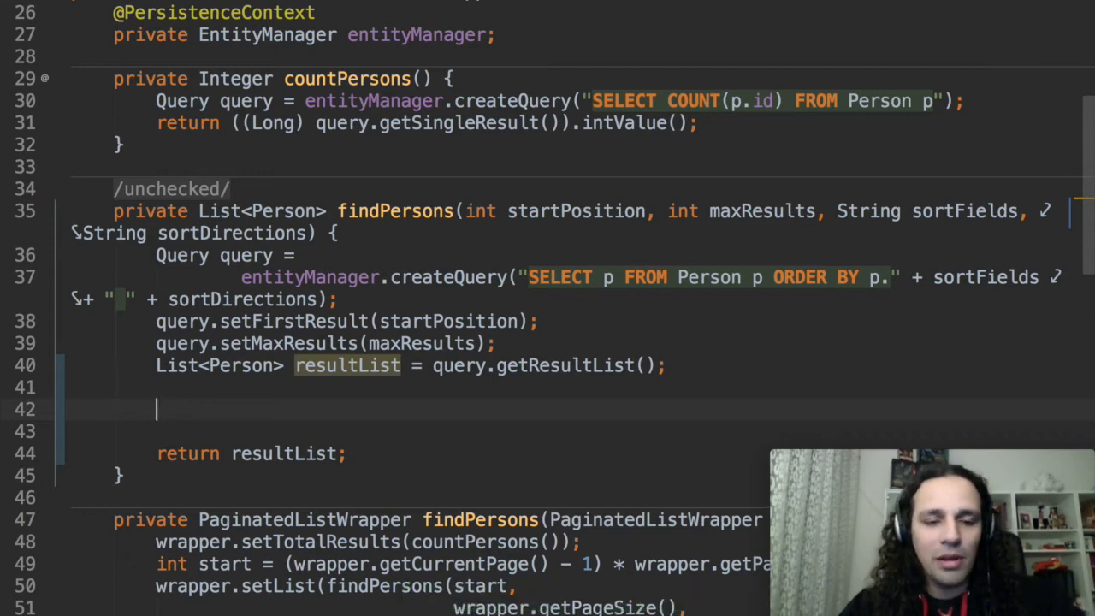
pyautogui.write('resultList')
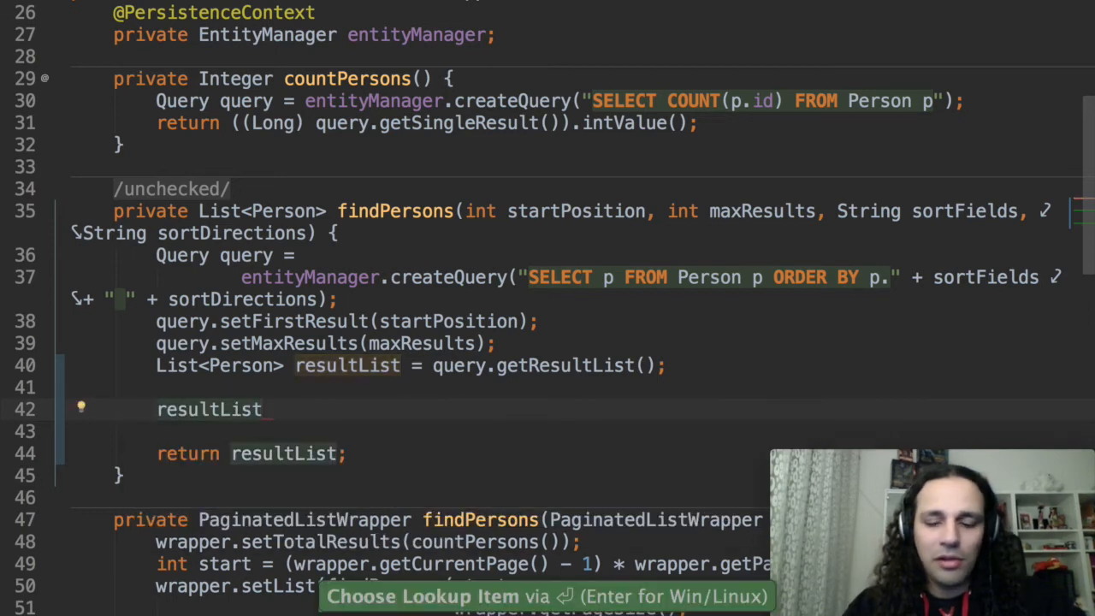
pyautogui.write('.')
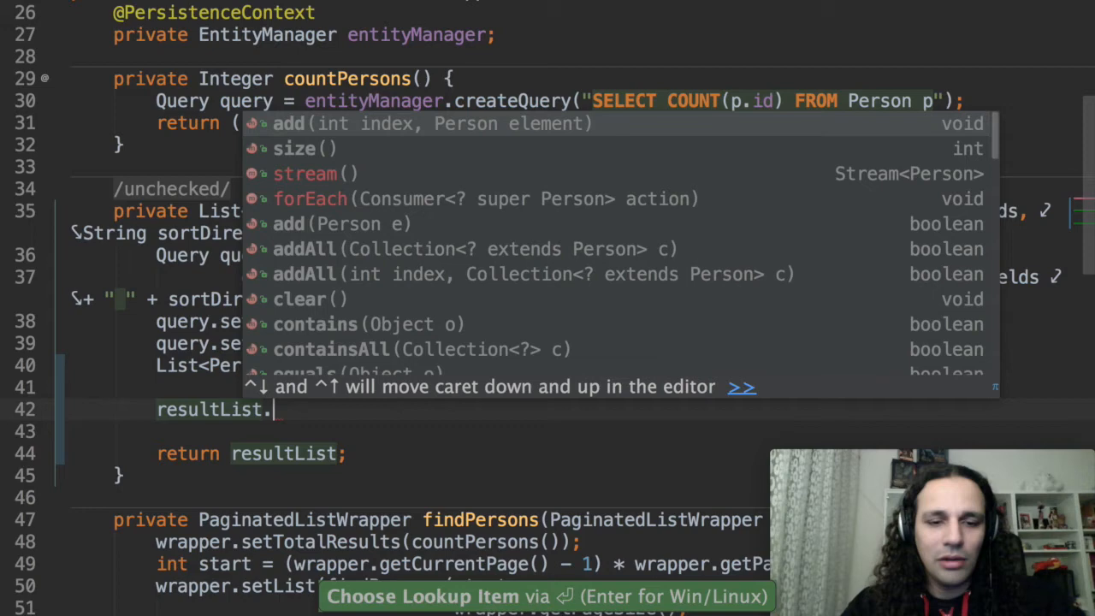
pyautogui.write('for')
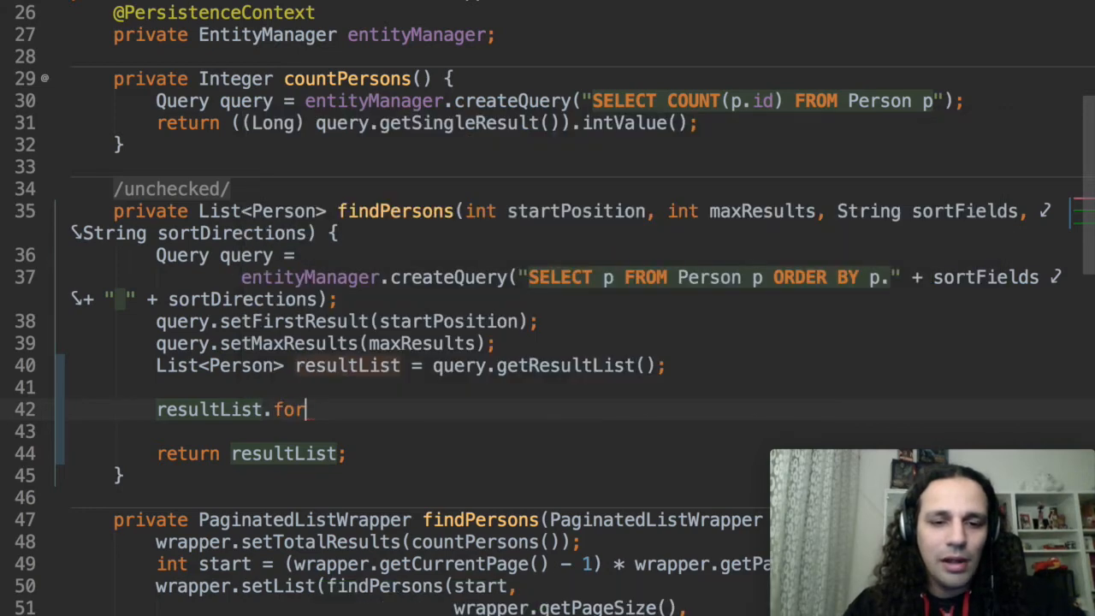
pyautogui.press('Tab')
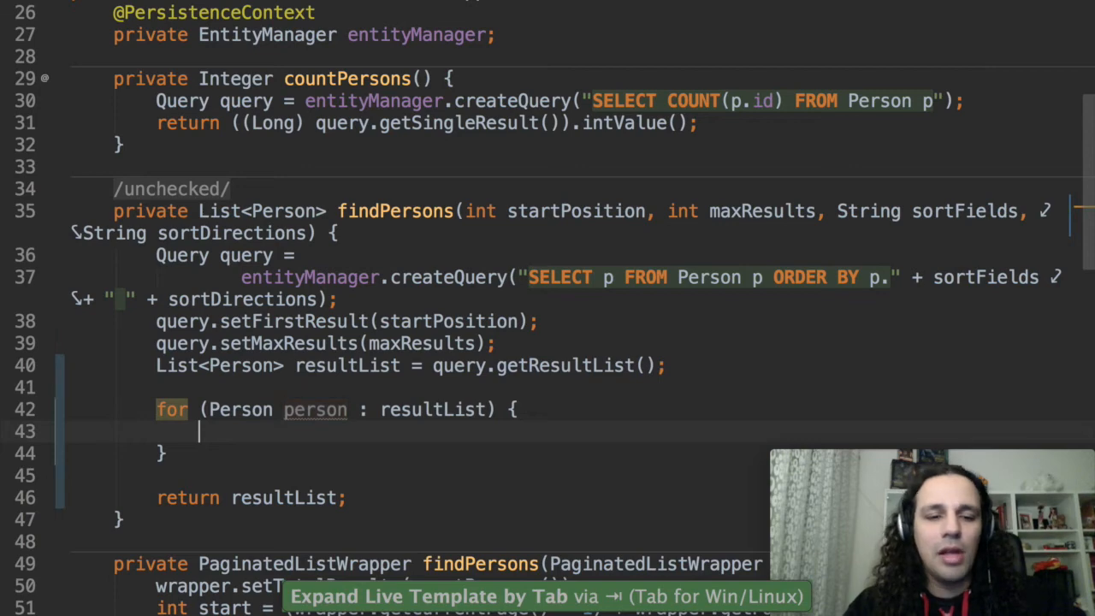
pyautogui.write('pe')
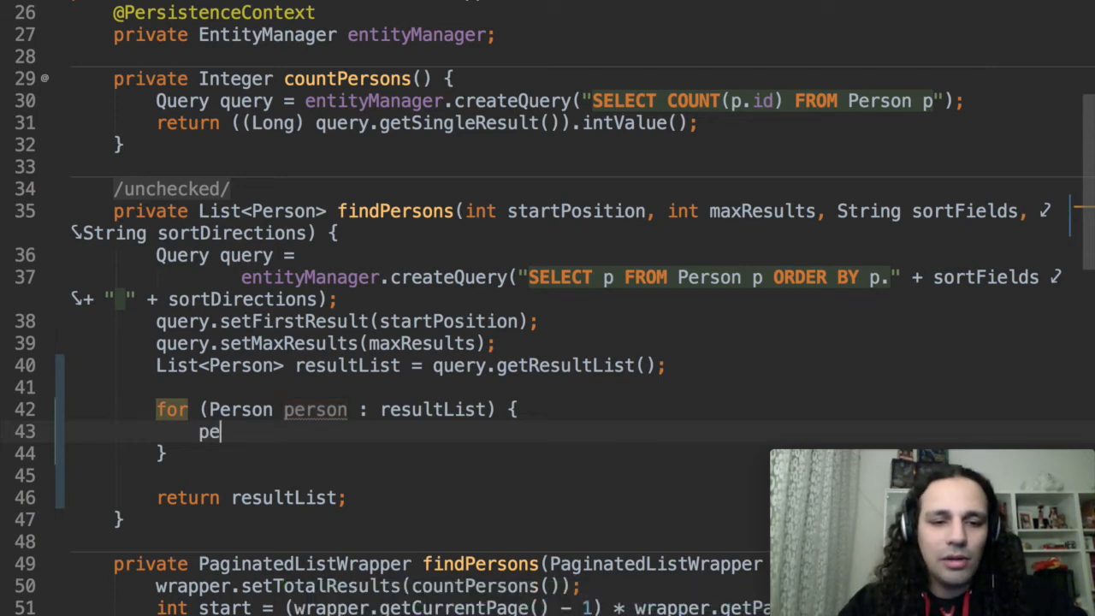
pyautogui.write('rson')
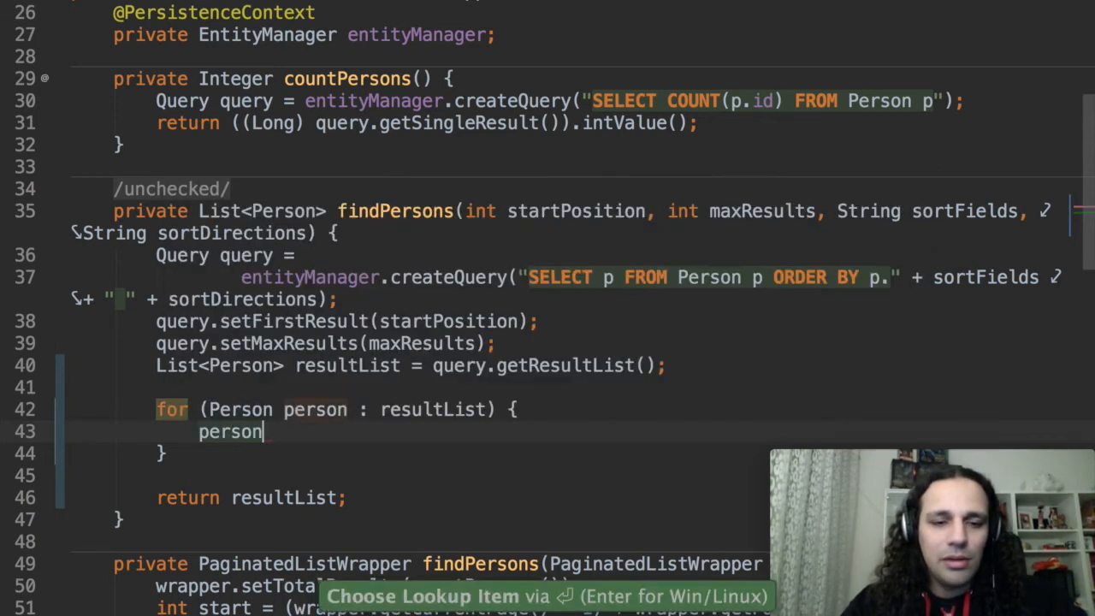
pyautogui.write('.sout.println(')
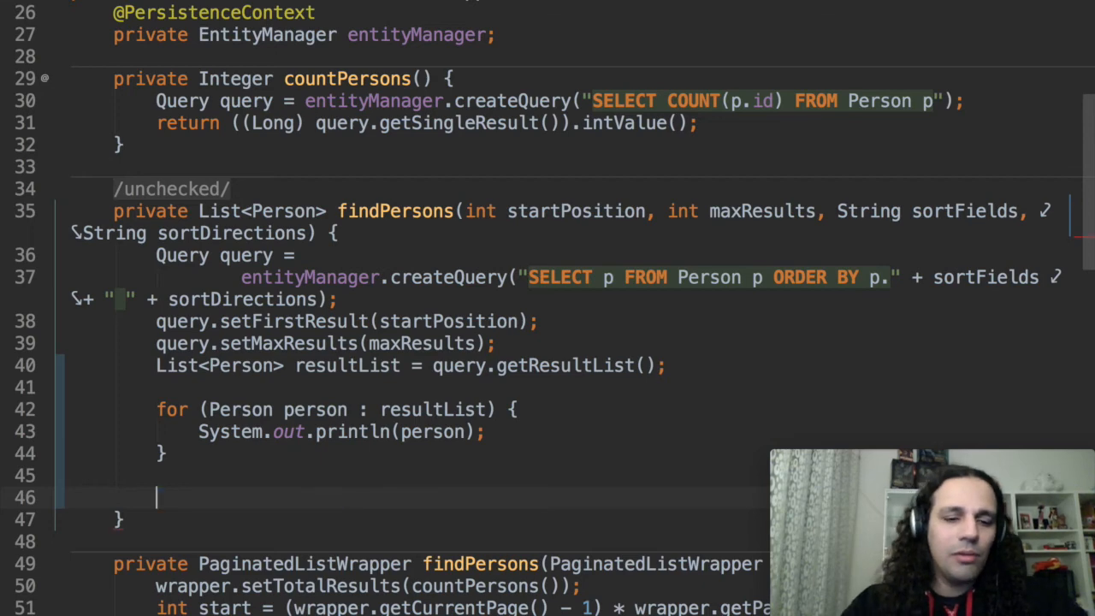
# End findPersons with return resultList after the printing loop
pyautogui.write('return')
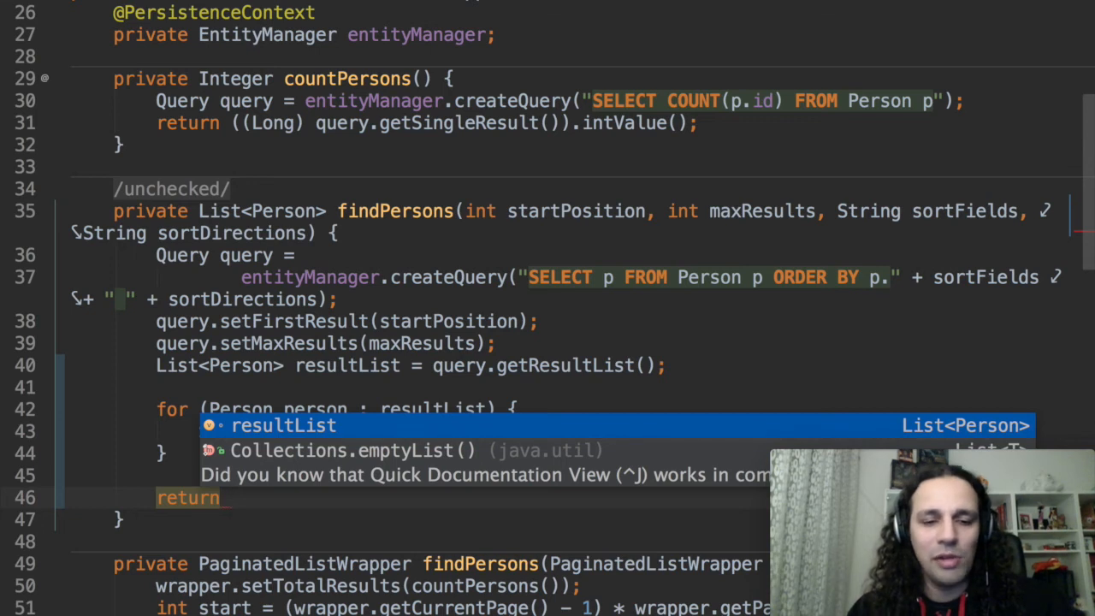
pyautogui.press('Down')
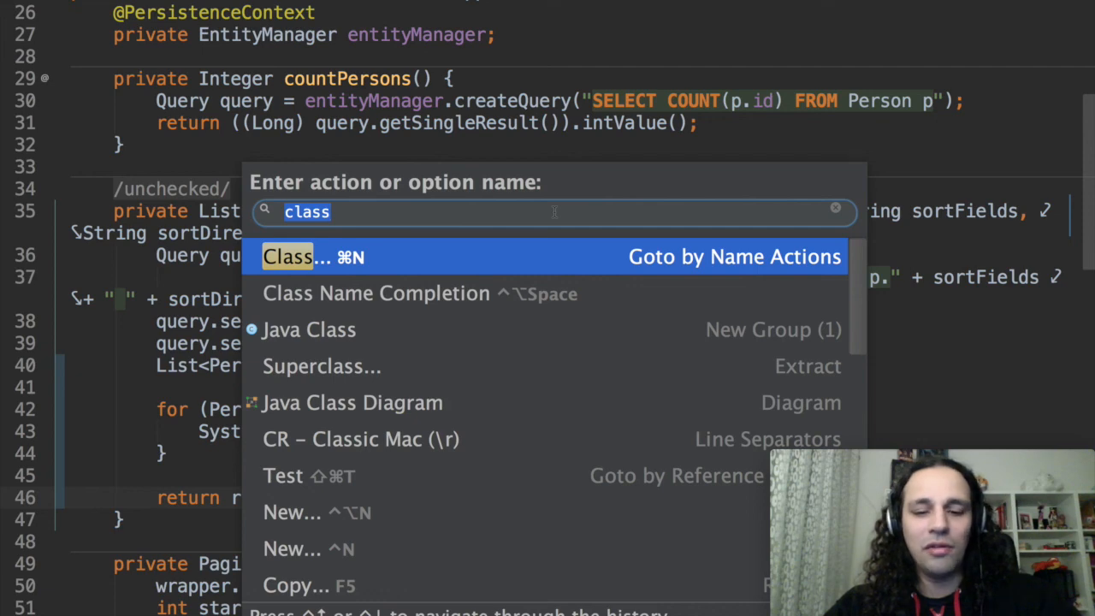
# Search Find Action for "temp" to list template-related actions like Insert Live Template
pyautogui.write('temp')
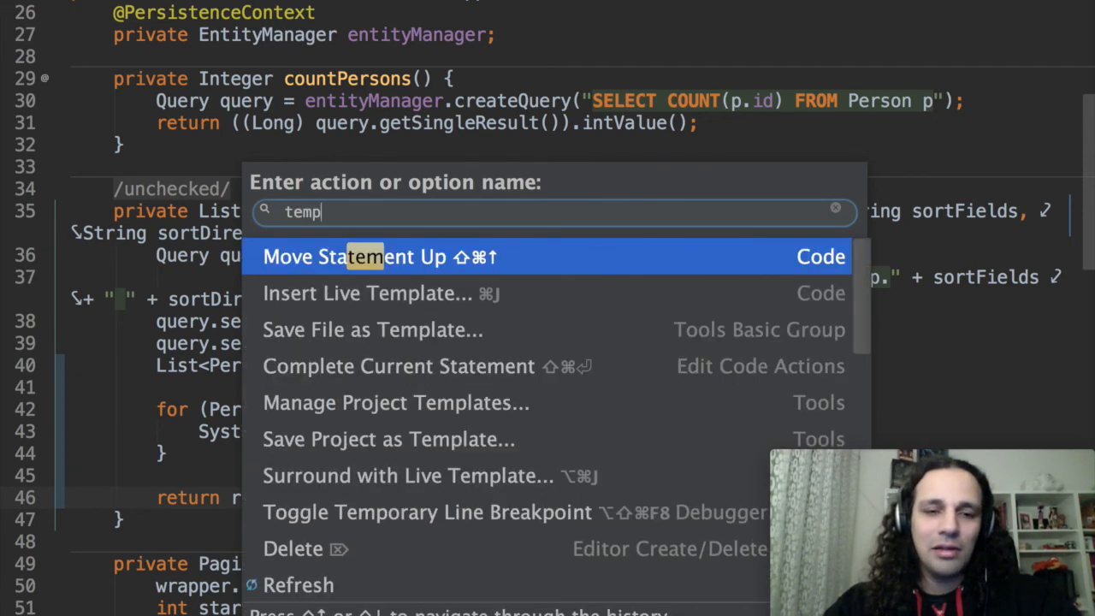